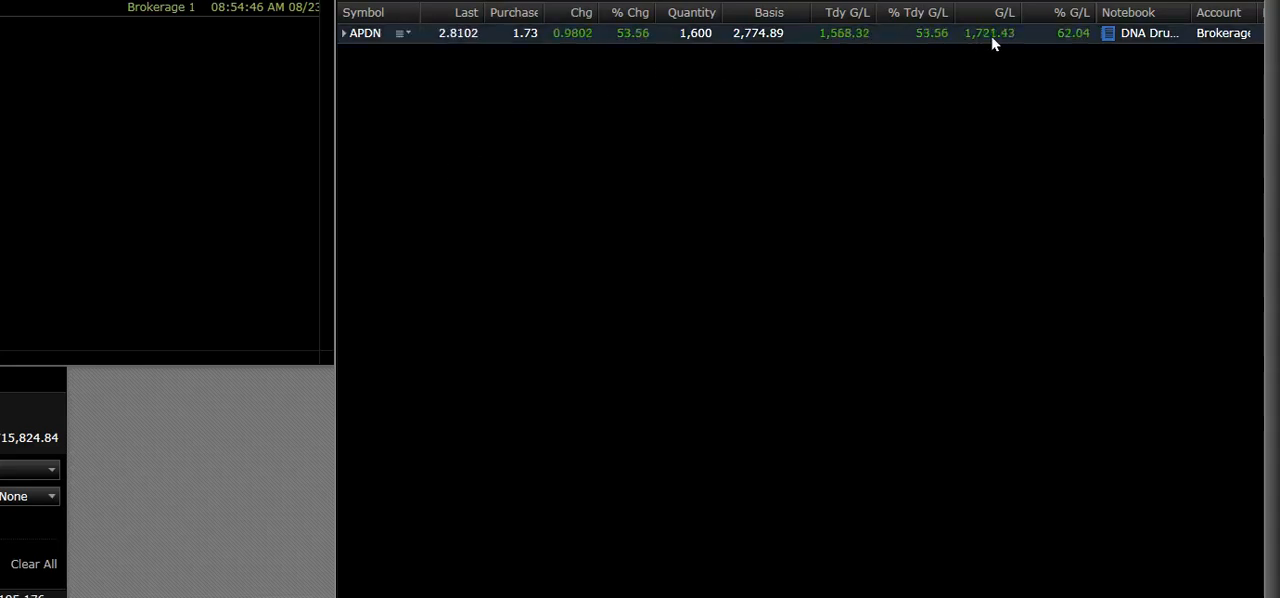
mouse_move(610, 38)
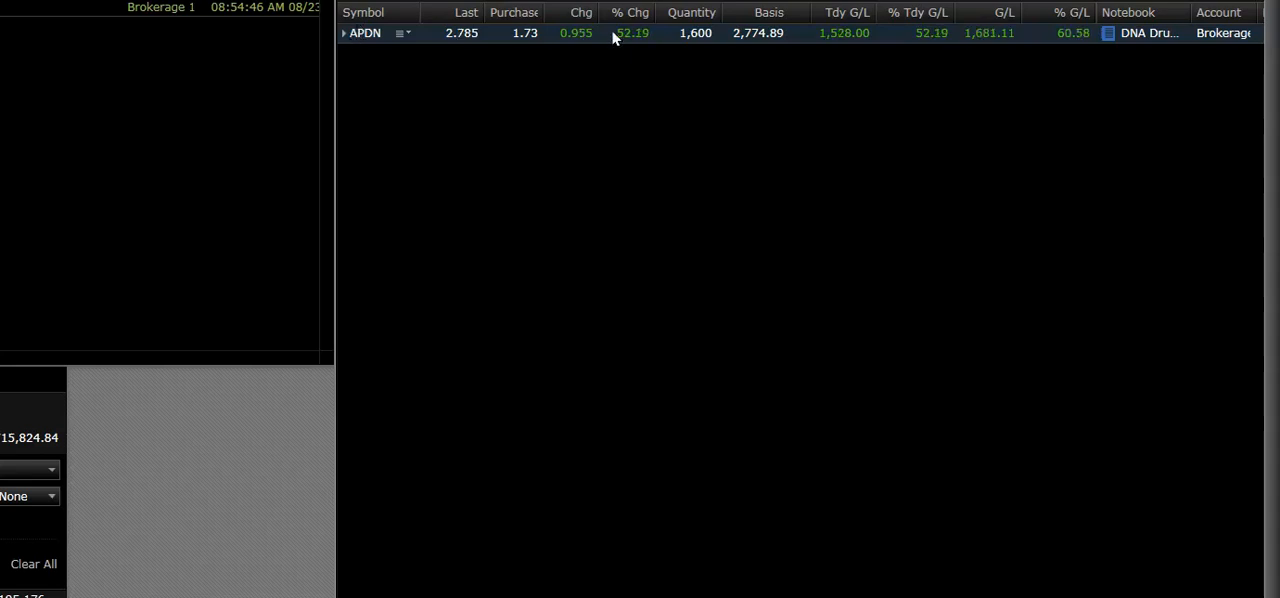